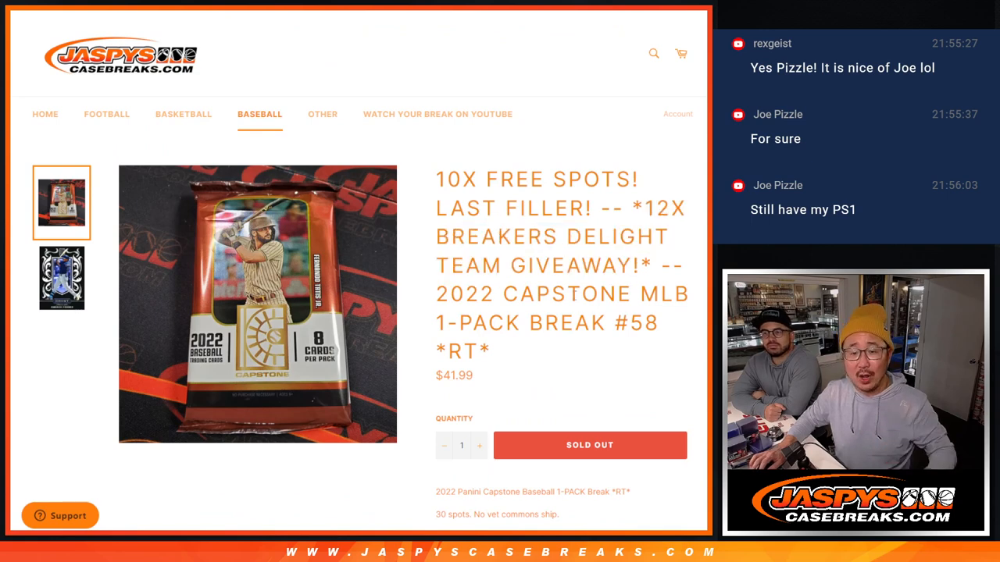
# Scroll the Jaspy's Casebreaks listing to the twelve-team order, Mets through White Sox
pyautogui.scroll(-3)
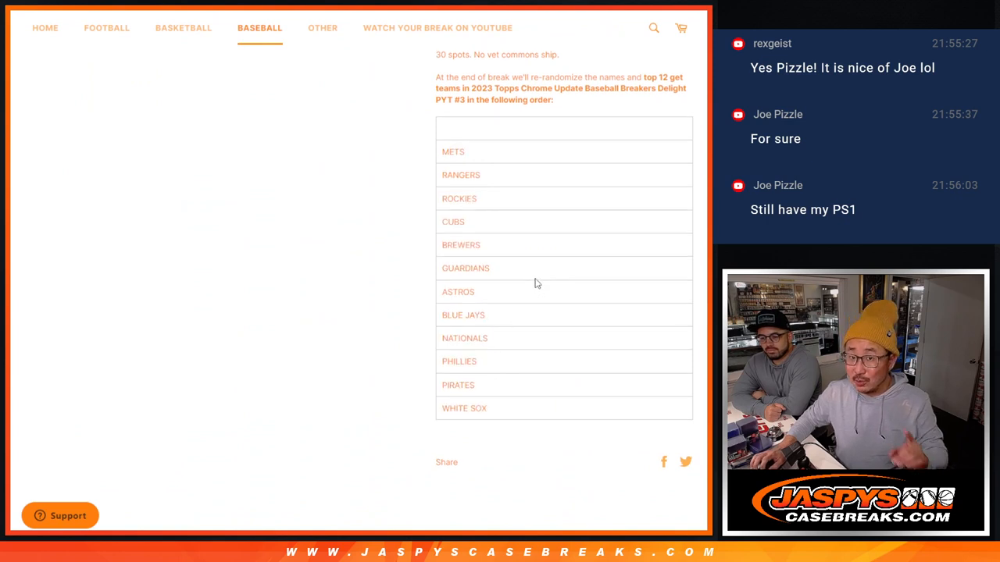
pyautogui.scroll(3)
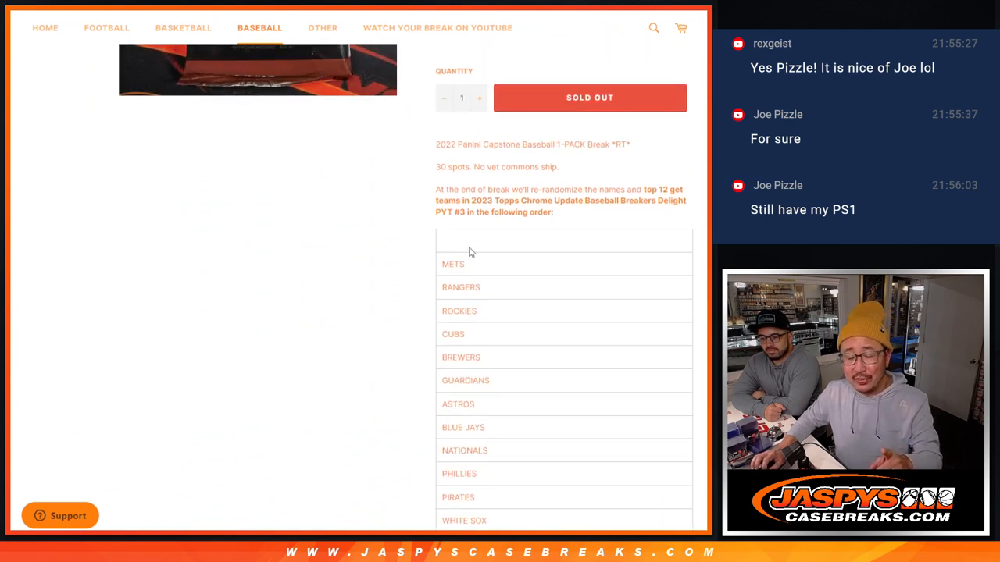
pyautogui.moveTo(469, 243)
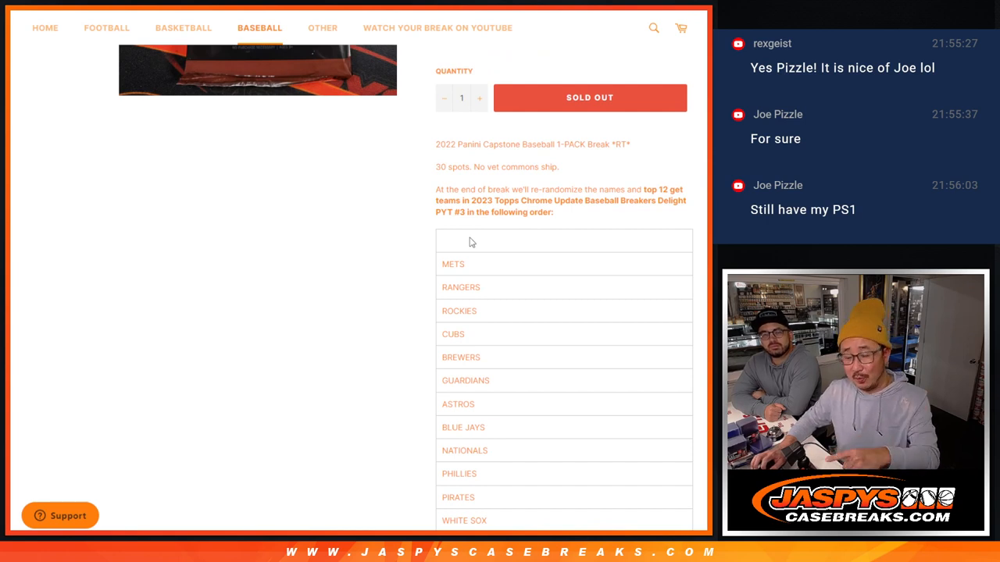
pyautogui.scroll(3)
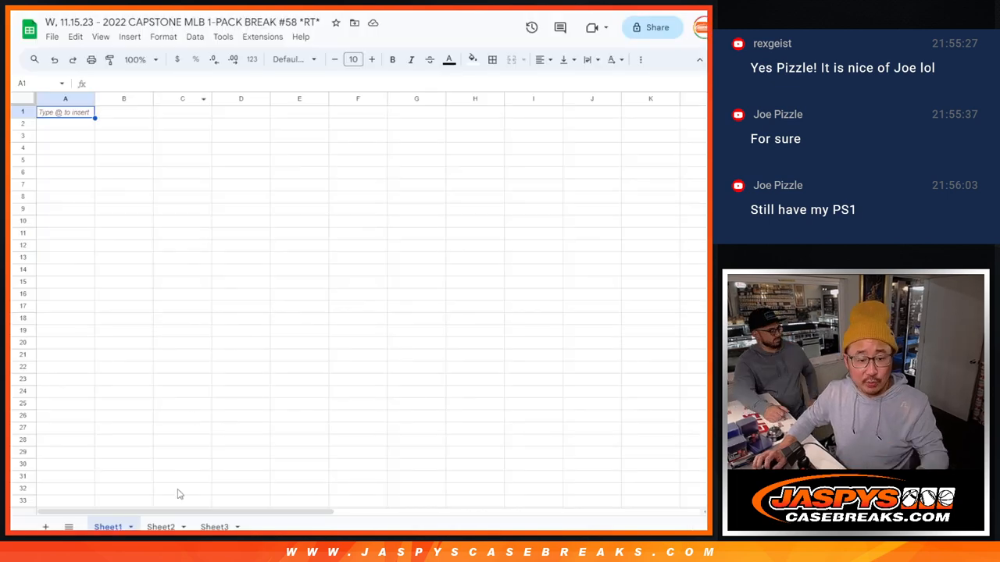
# Open Sheet2's twenty-name buyer list and copy the names
pyautogui.click(160, 526)
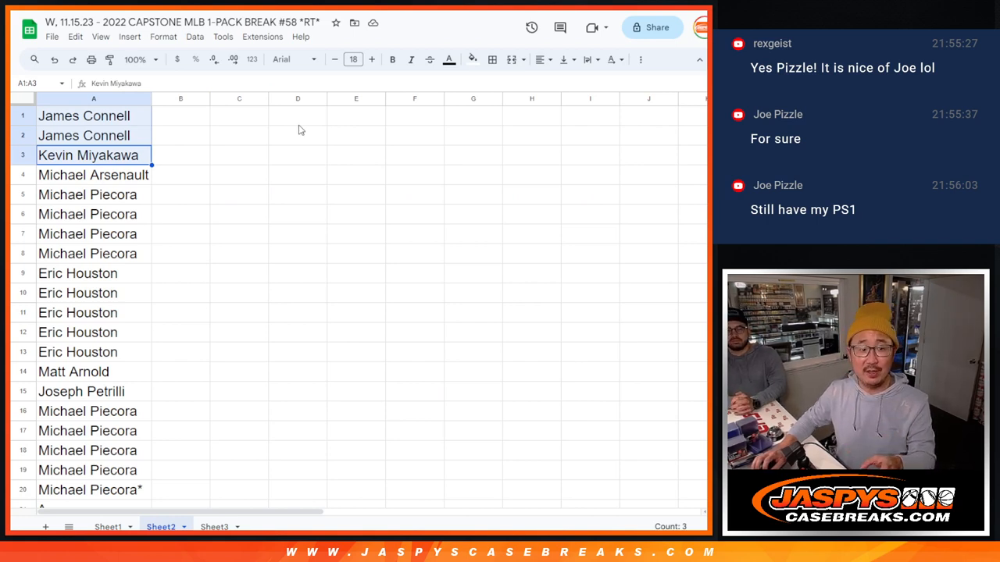
pyautogui.moveTo(142, 105)
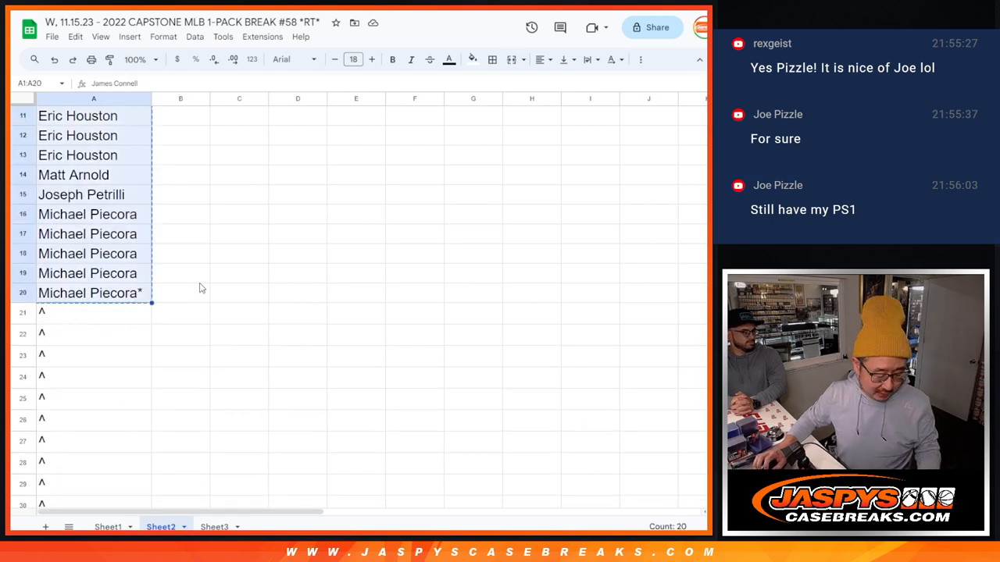
pyautogui.scroll(-3)
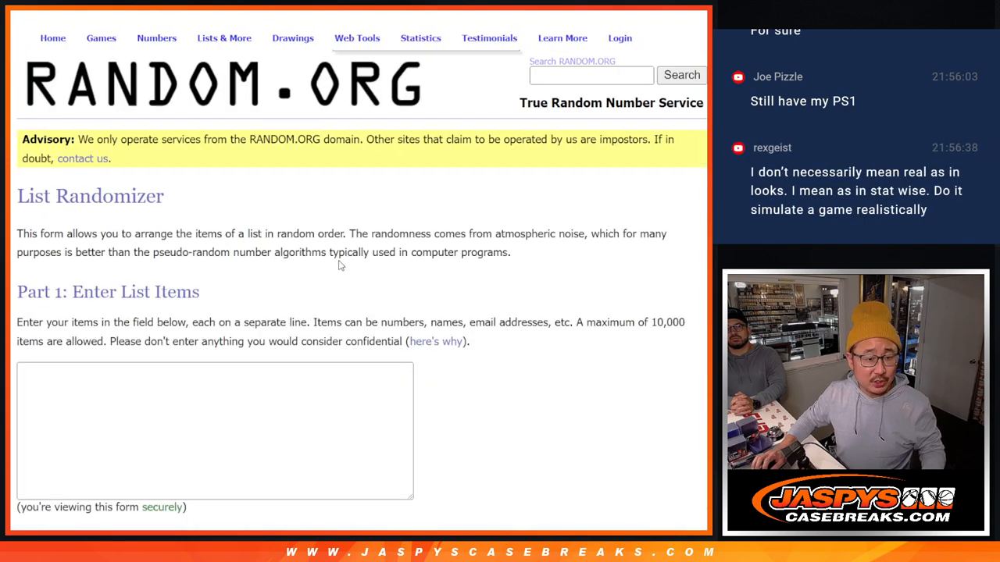
pyautogui.click(295, 38)
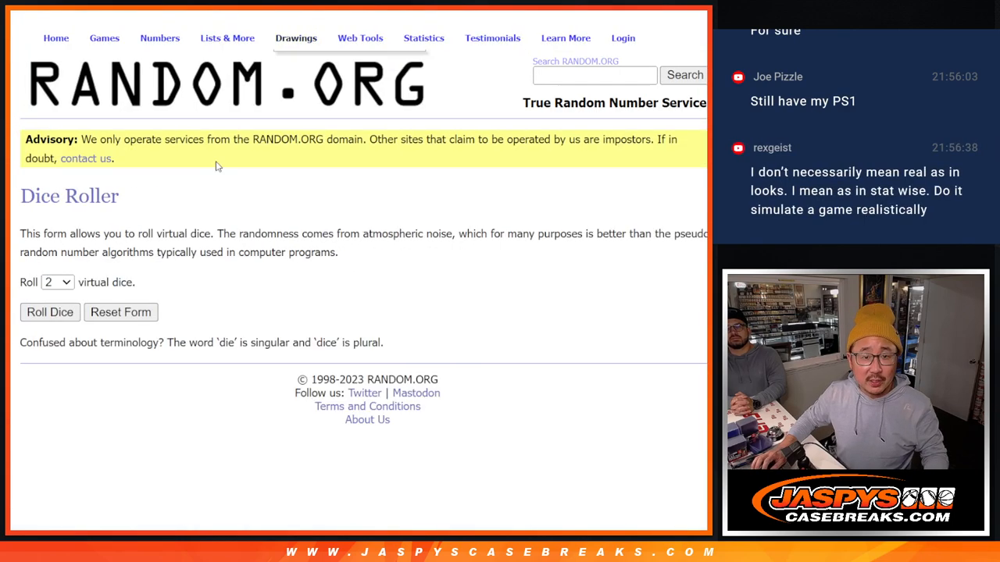
pyautogui.click(49, 312)
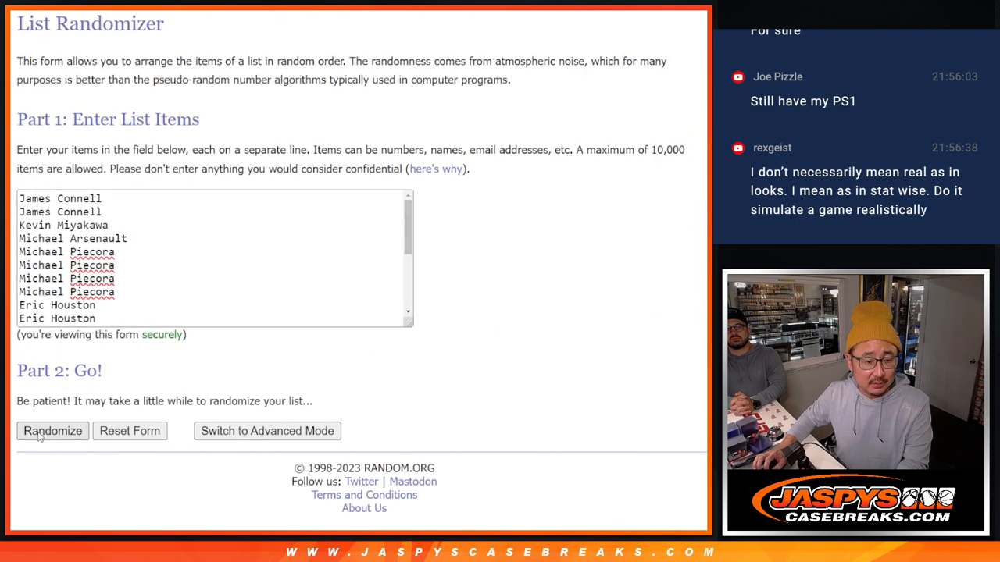
pyautogui.click(52, 431)
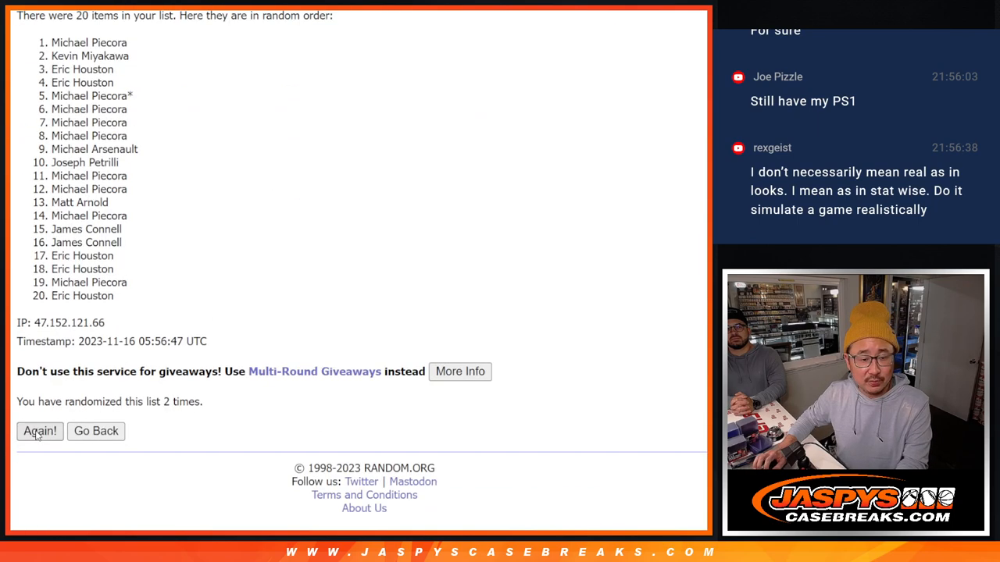
pyautogui.click(40, 430)
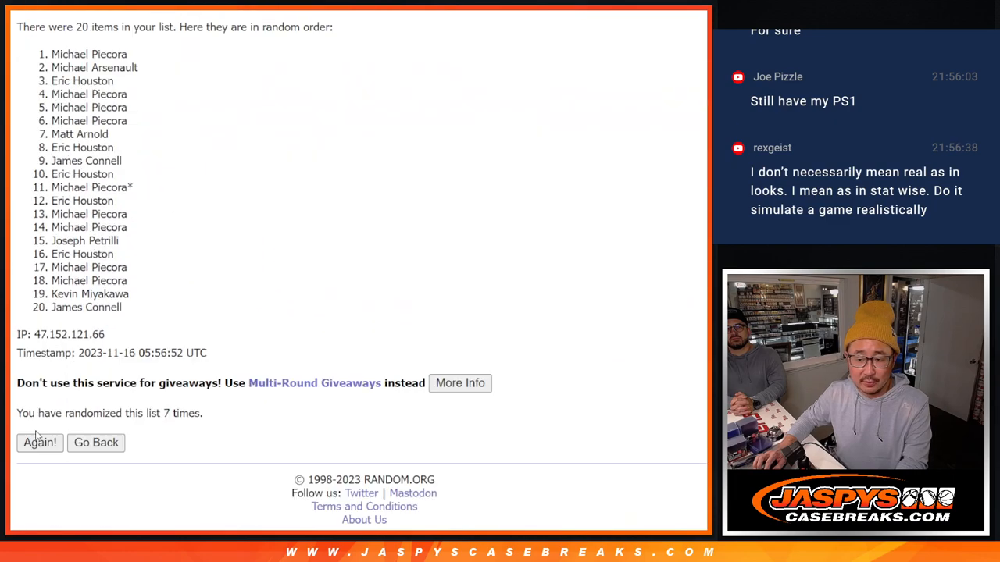
pyautogui.click(40, 442)
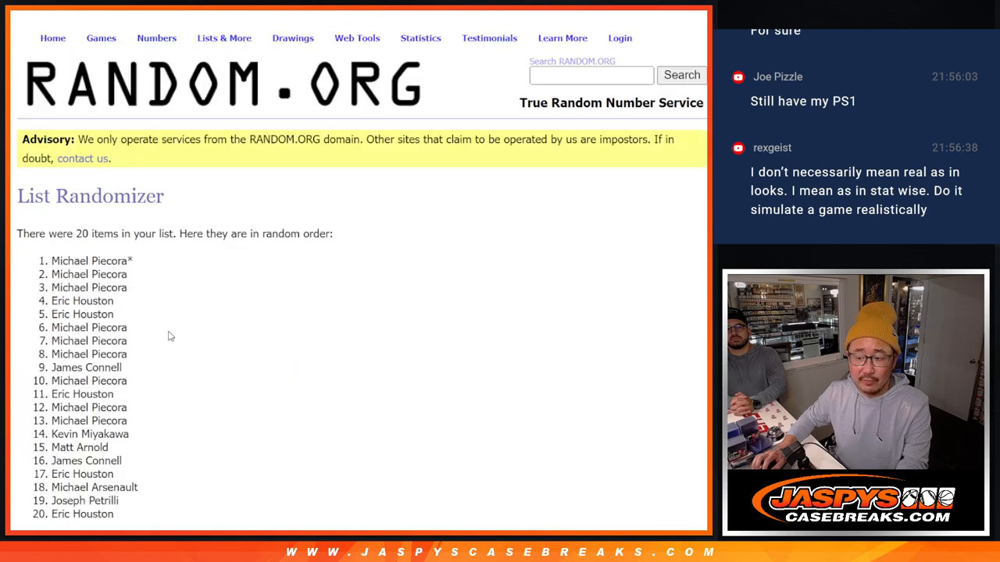
pyautogui.scroll(-3)
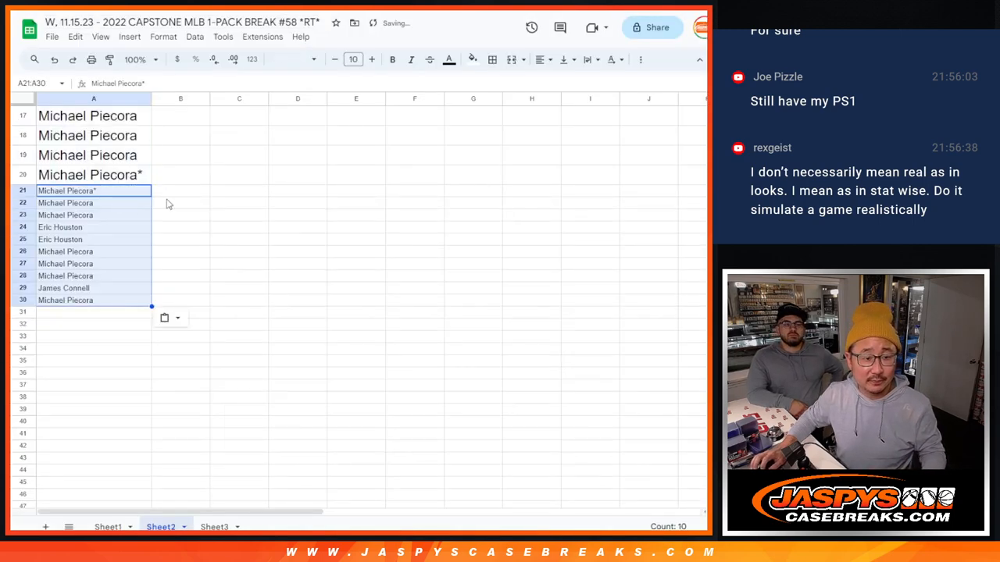
# Append a ^ tag to the pasted names in Sheet2 rows 21–29
pyautogui.click(353, 58)
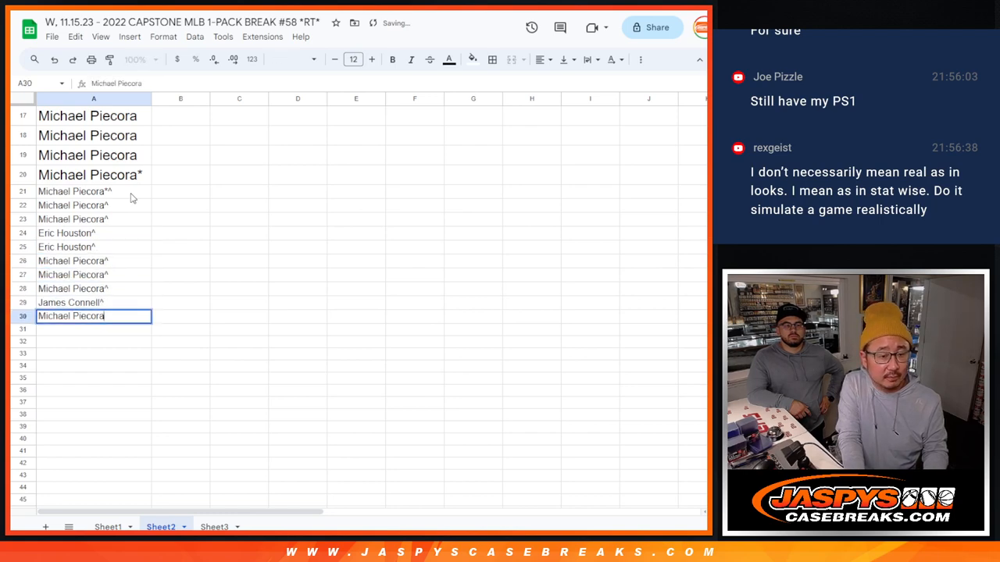
pyautogui.write('^')
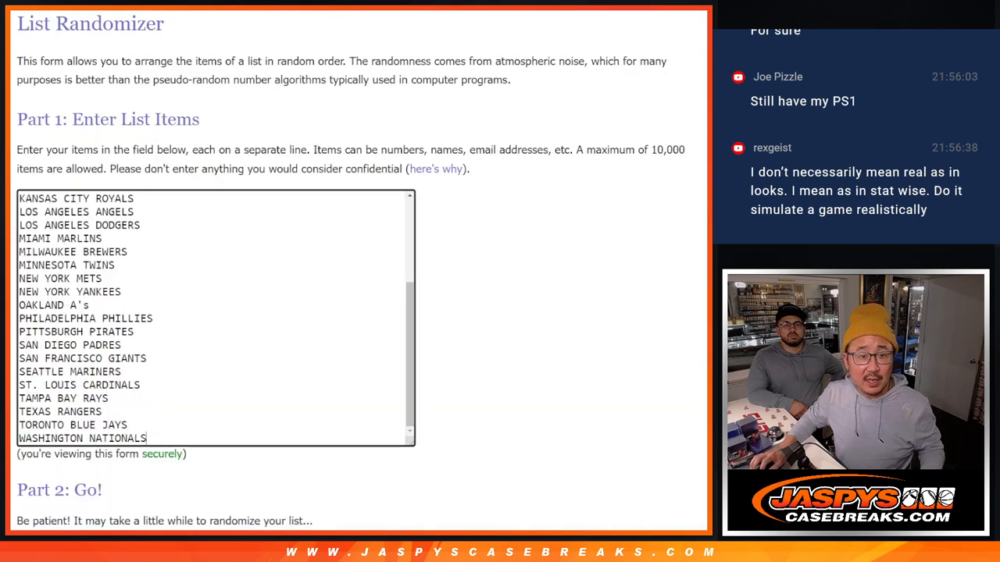
pyautogui.scroll(3)
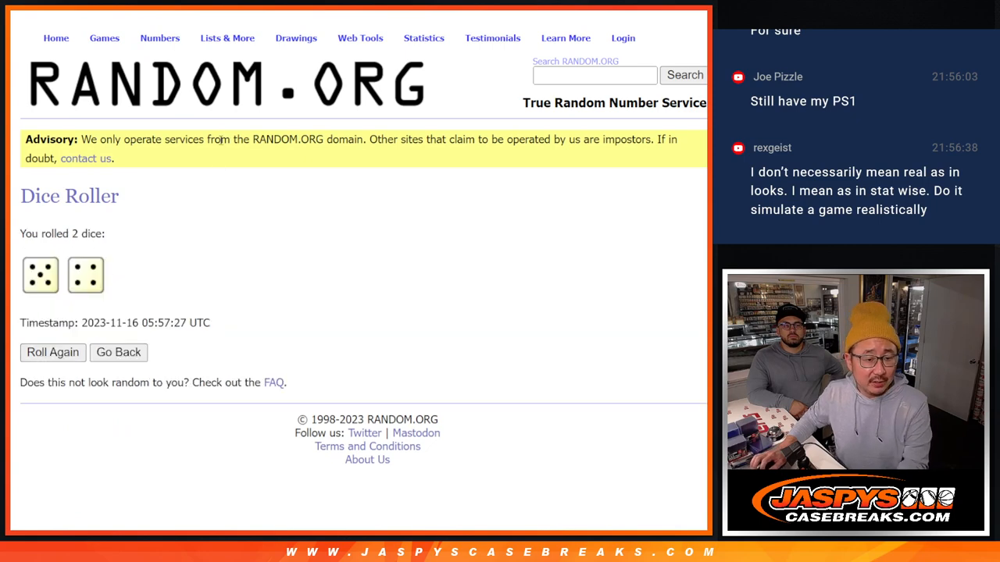
pyautogui.moveTo(233, 53)
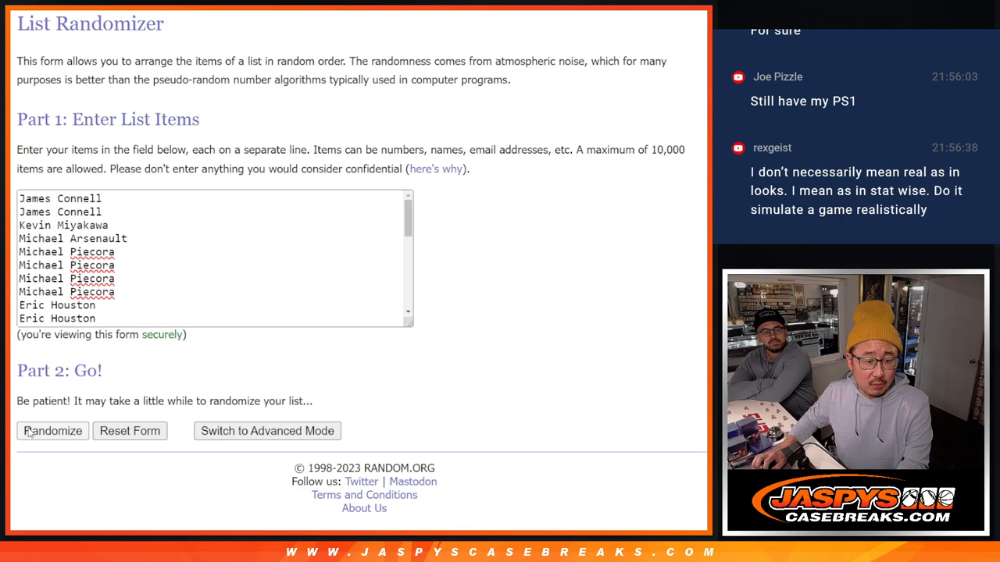
pyautogui.click(52, 430)
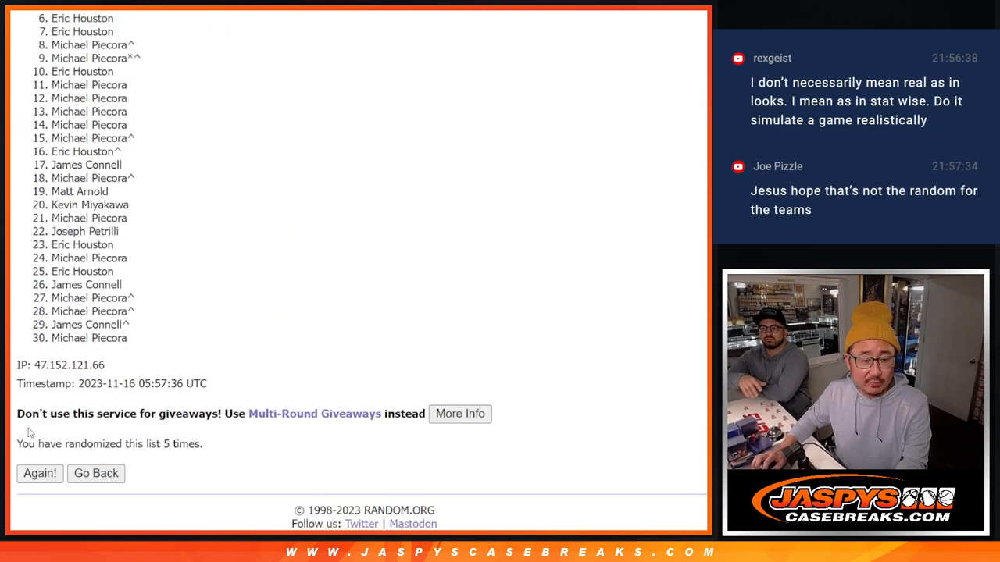
pyautogui.click(40, 473)
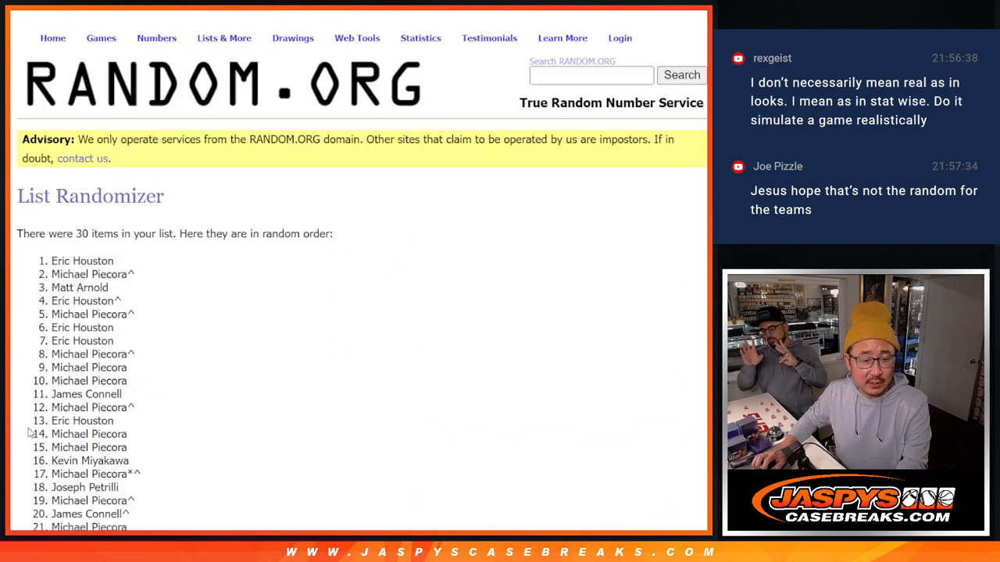
pyautogui.scroll(-3)
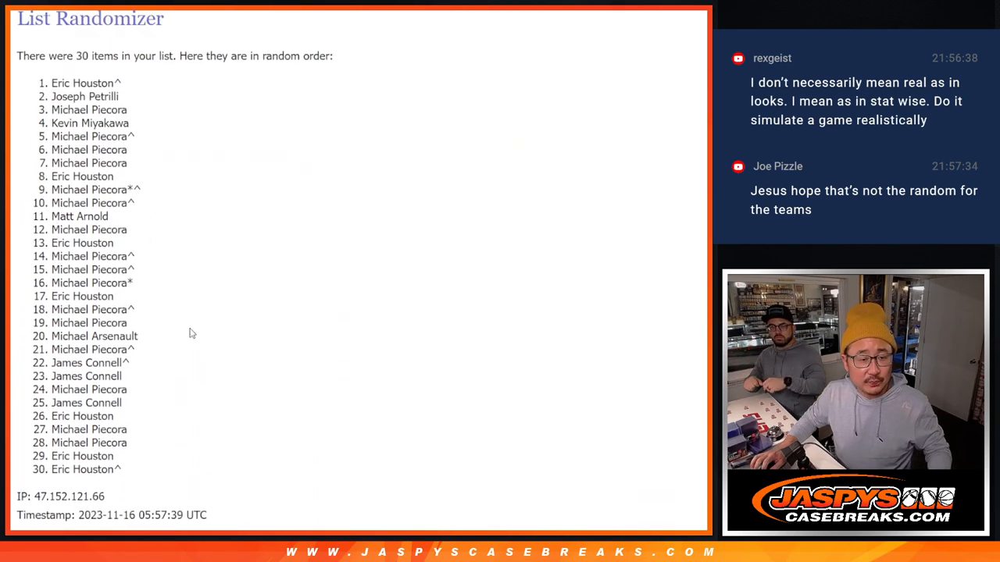
pyautogui.moveTo(74, 83); pyautogui.dragTo(133, 470)
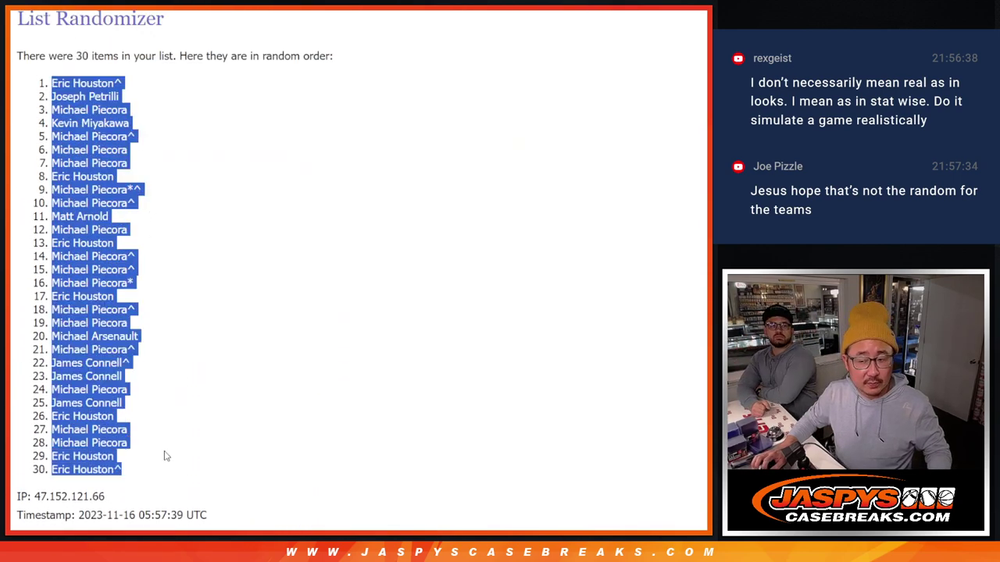
# Randomize the order of the 30 MLB teams
pyautogui.scroll(-3)
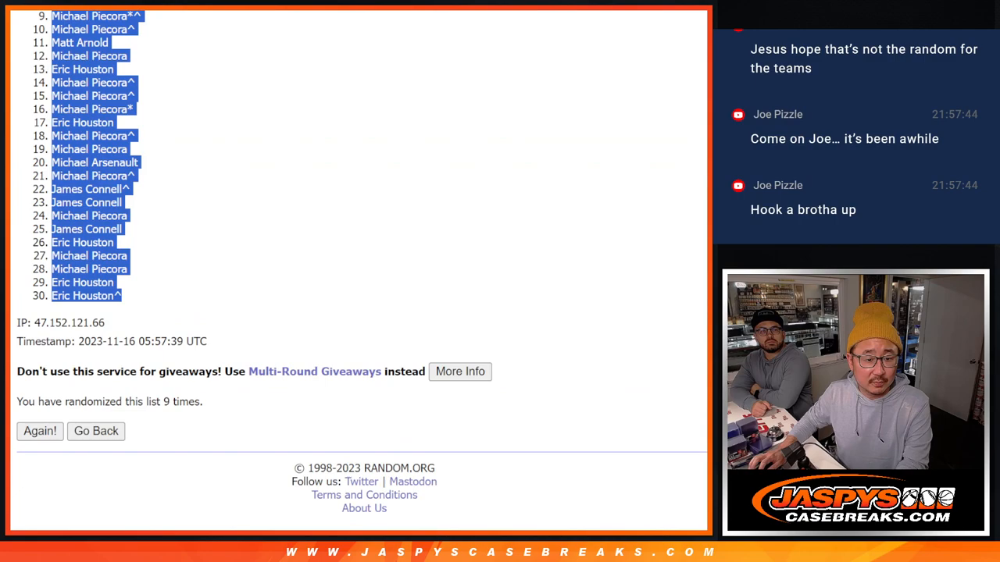
pyautogui.click(95, 431)
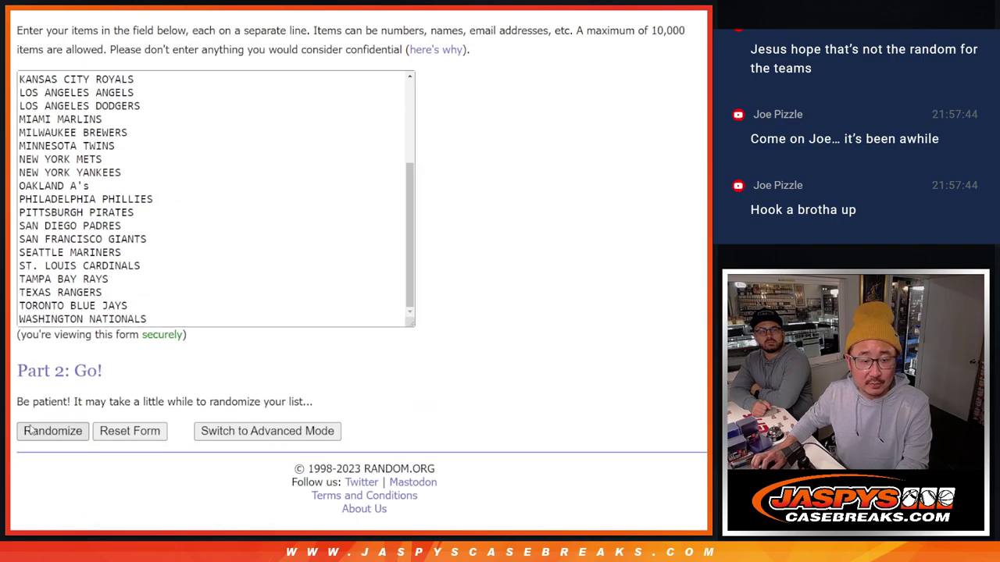
pyautogui.click(52, 431)
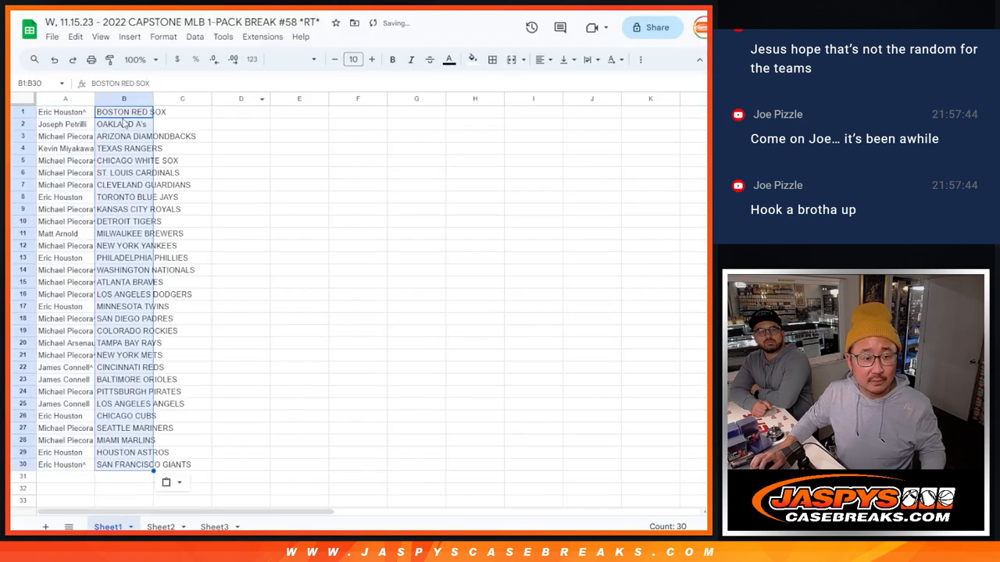
# Change Sheet1's font, widen columns A and B, and select rows 16–30
pyautogui.click(293, 59)
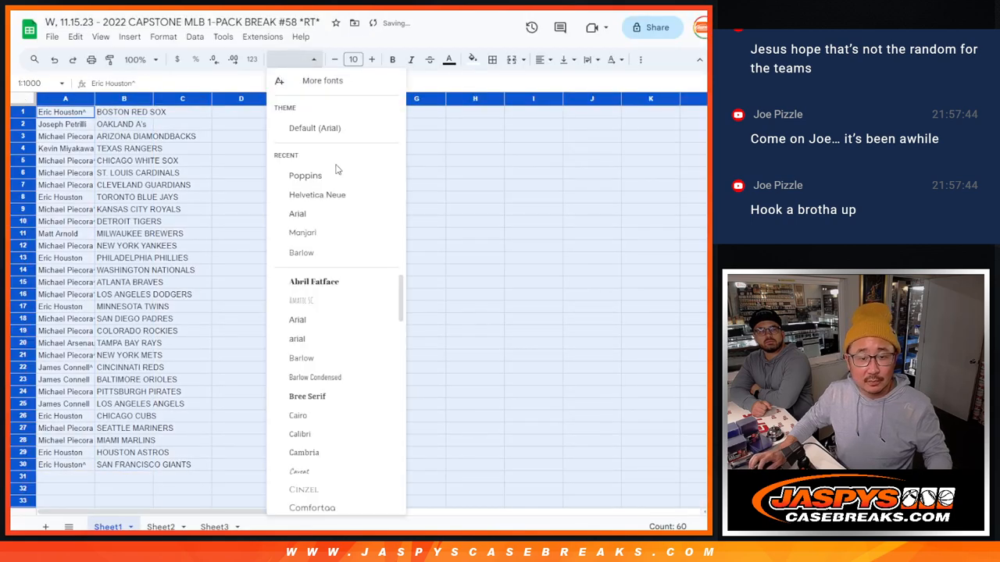
pyautogui.click(305, 175)
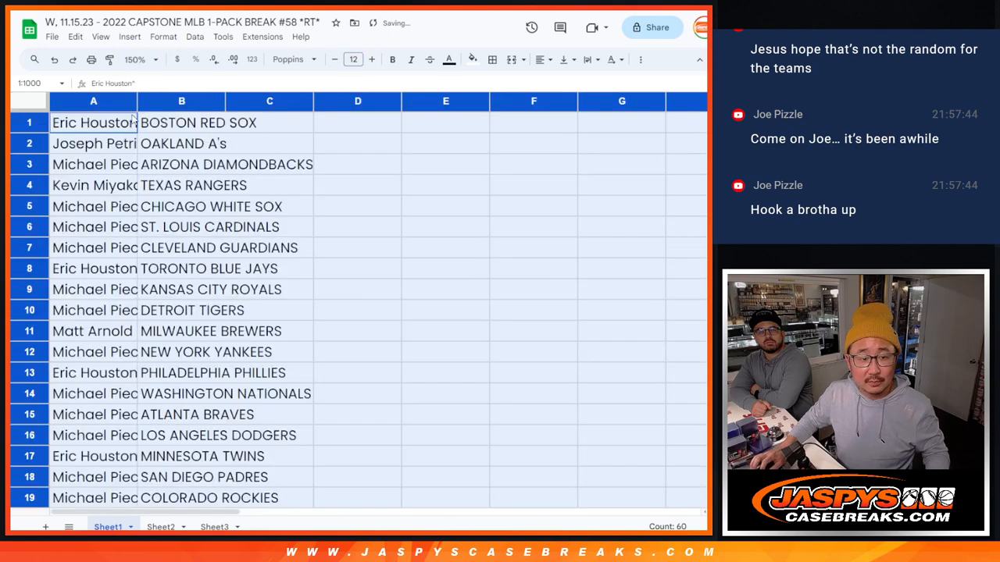
pyautogui.moveTo(137, 100); pyautogui.dragTo(181, 101)
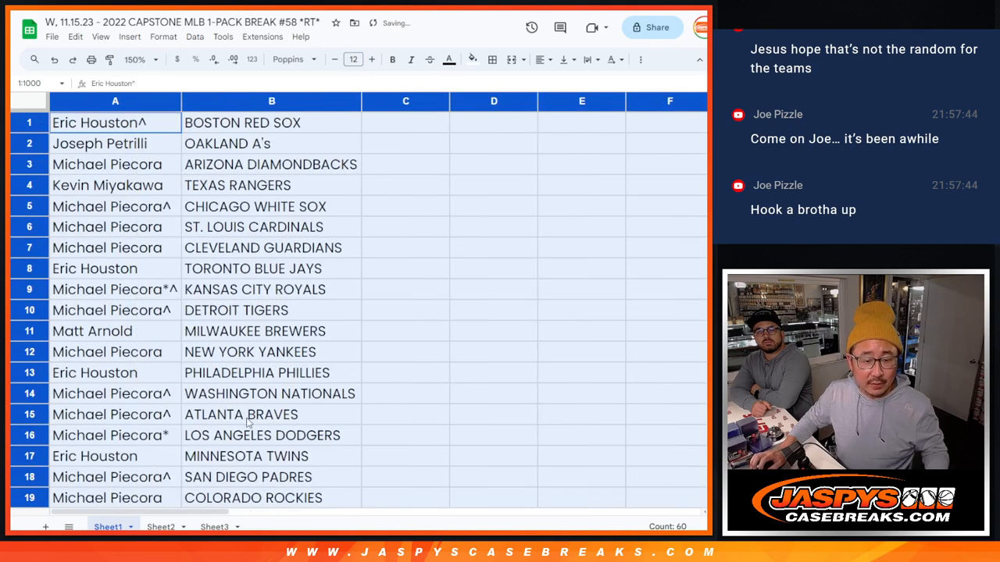
pyautogui.scroll(-3)
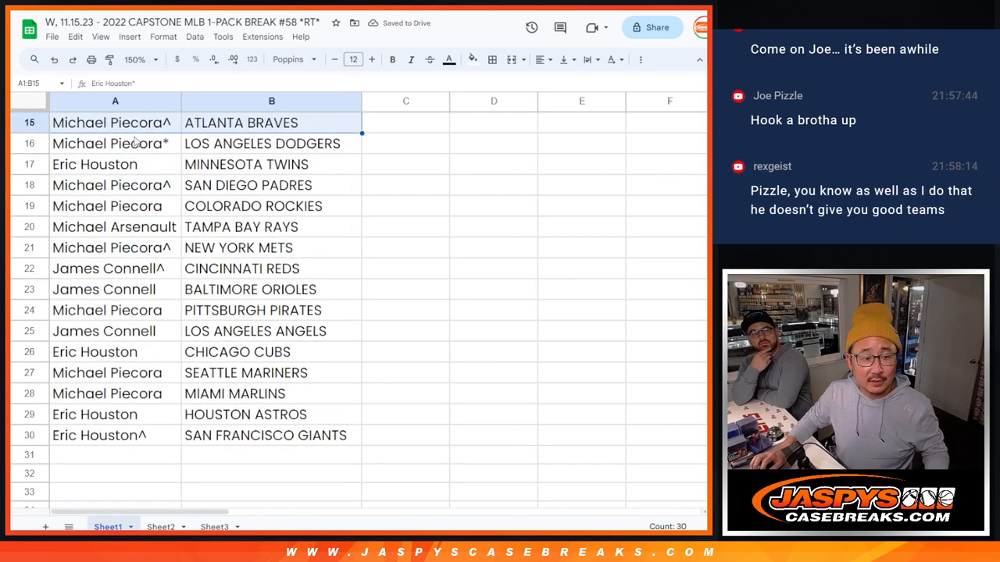
pyautogui.click(114, 143)
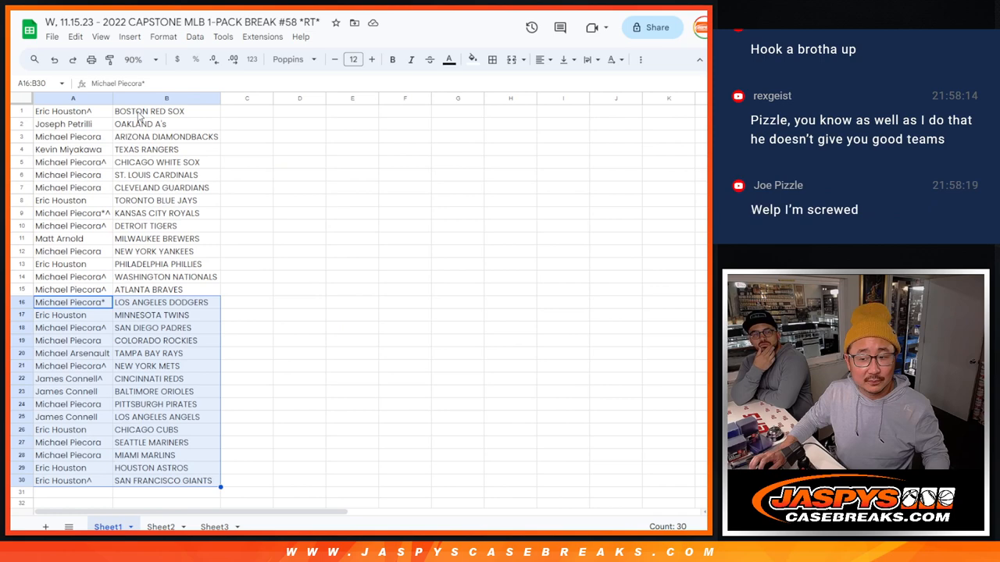
# Sort Sheet1 A to Z by team column B and apply all borders
pyautogui.rightClick(166, 111)
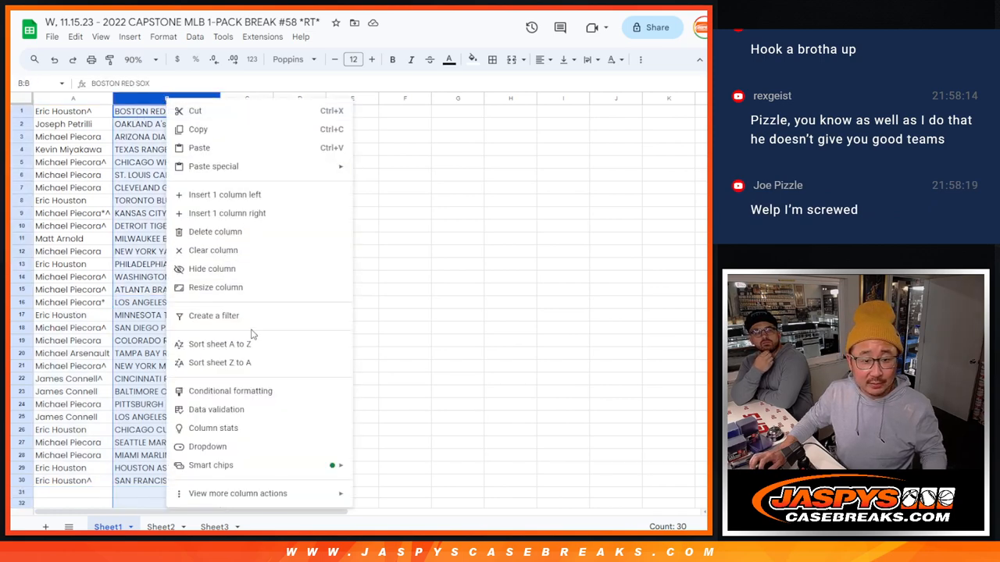
pyautogui.click(219, 344)
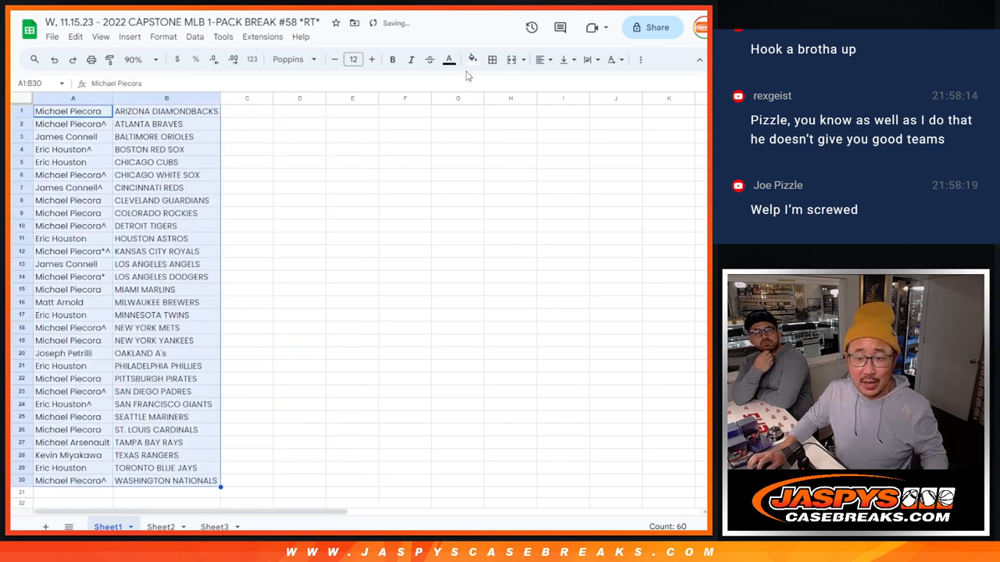
pyautogui.click(492, 59)
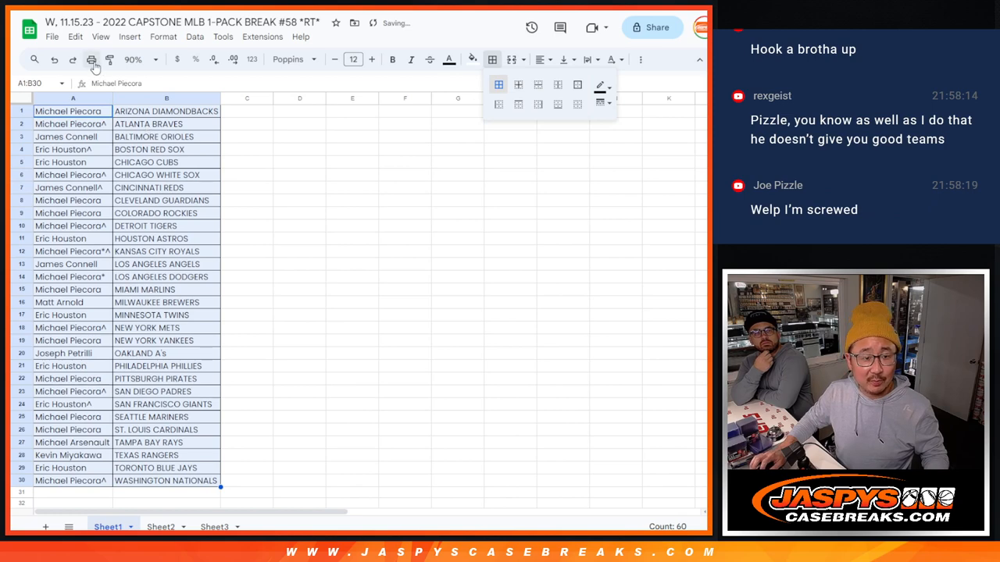
# Print the bordered pairing sheet
pyautogui.click(91, 59)
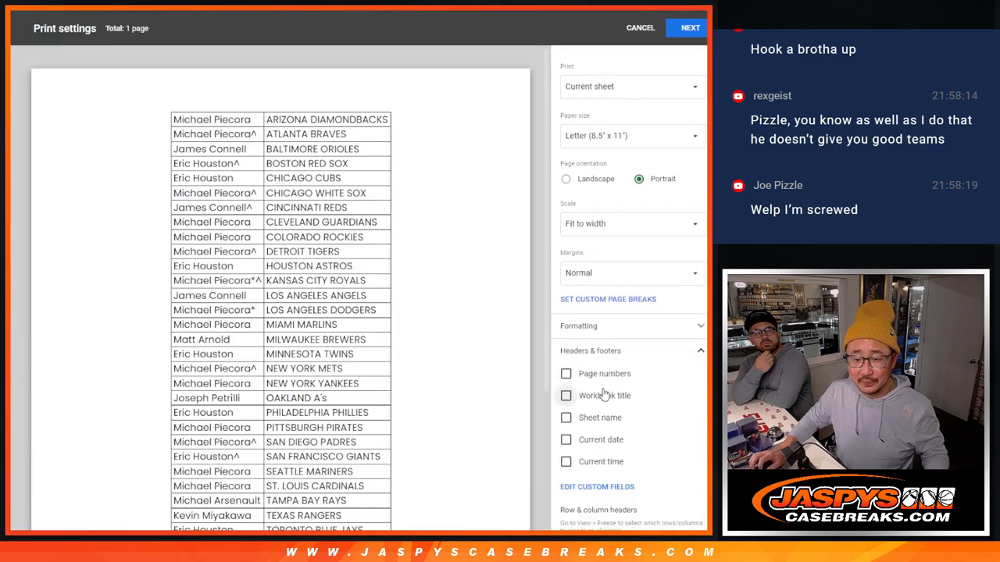
pyautogui.click(690, 27)
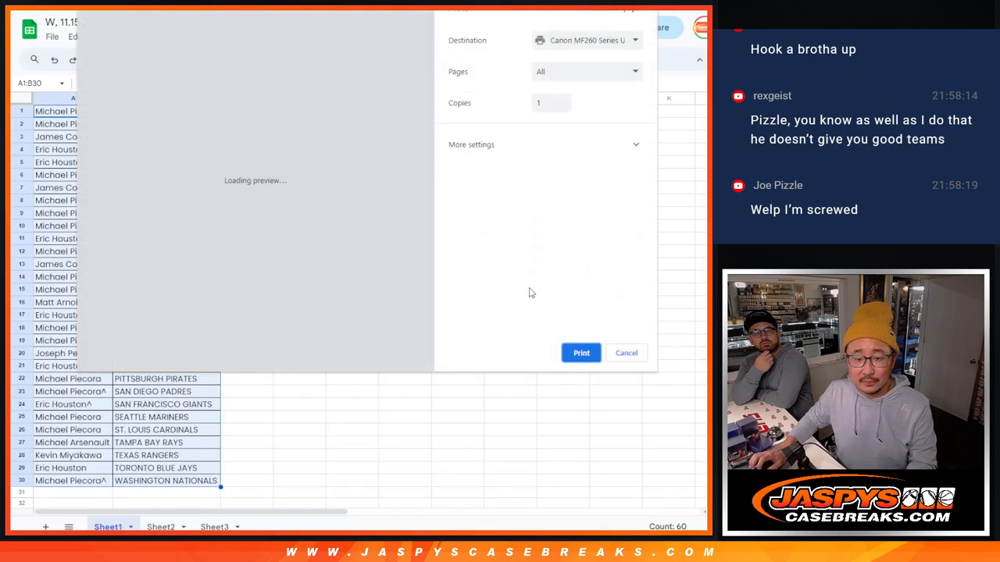
pyautogui.click(626, 352)
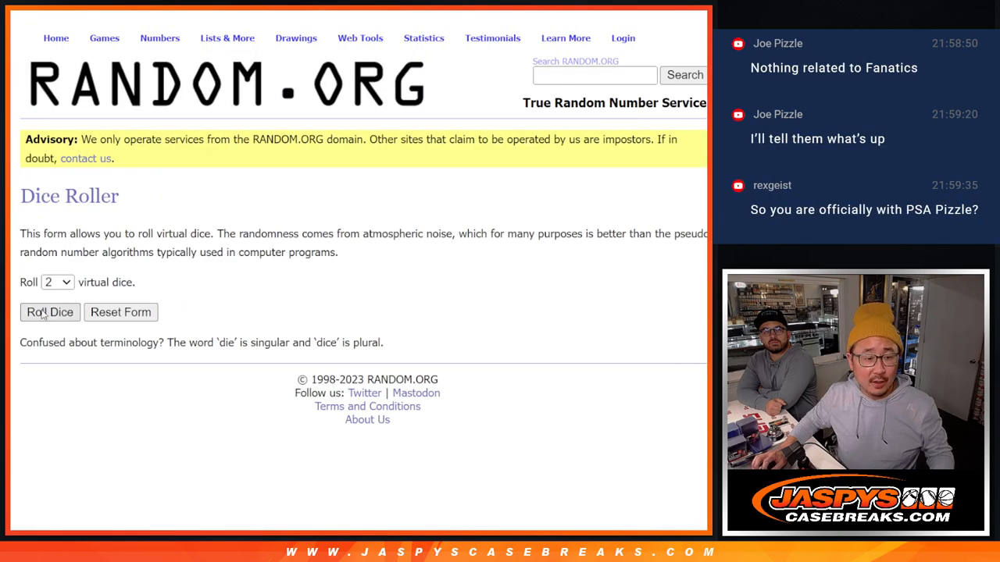
# Roll the two dice and shuffle the 30-name buyer list twice
pyautogui.click(50, 312)
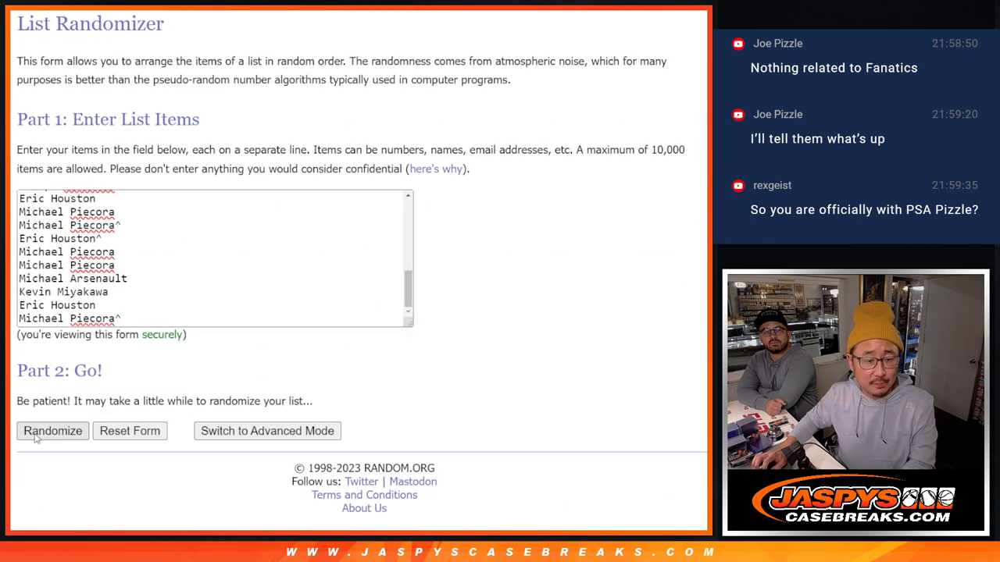
pyautogui.click(53, 430)
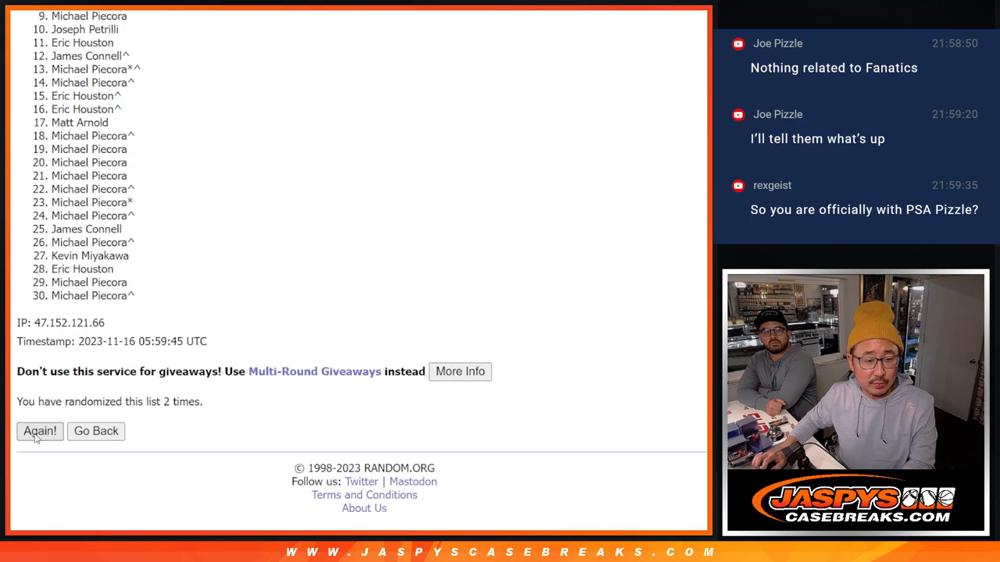
pyautogui.click(39, 431)
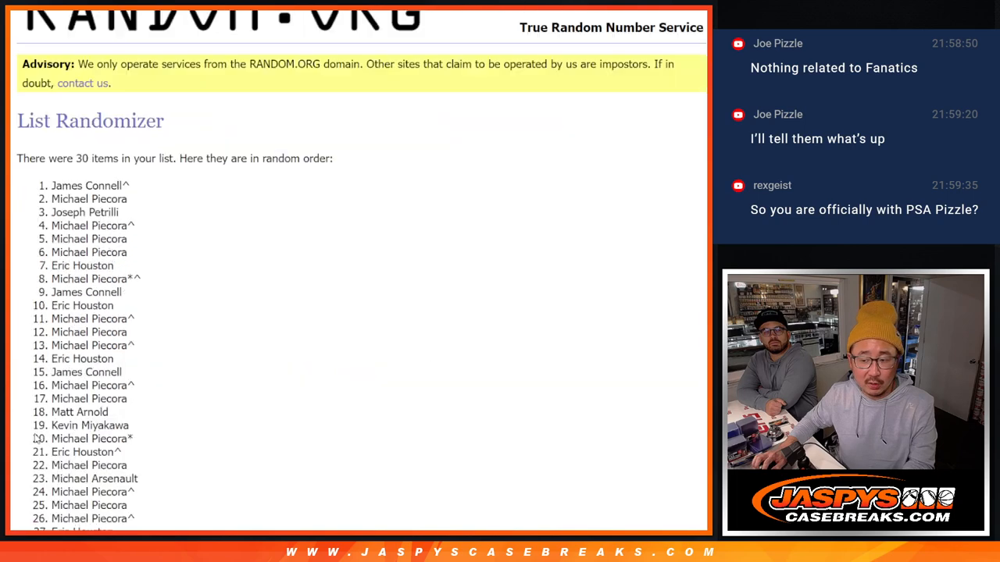
pyautogui.scroll(-3)
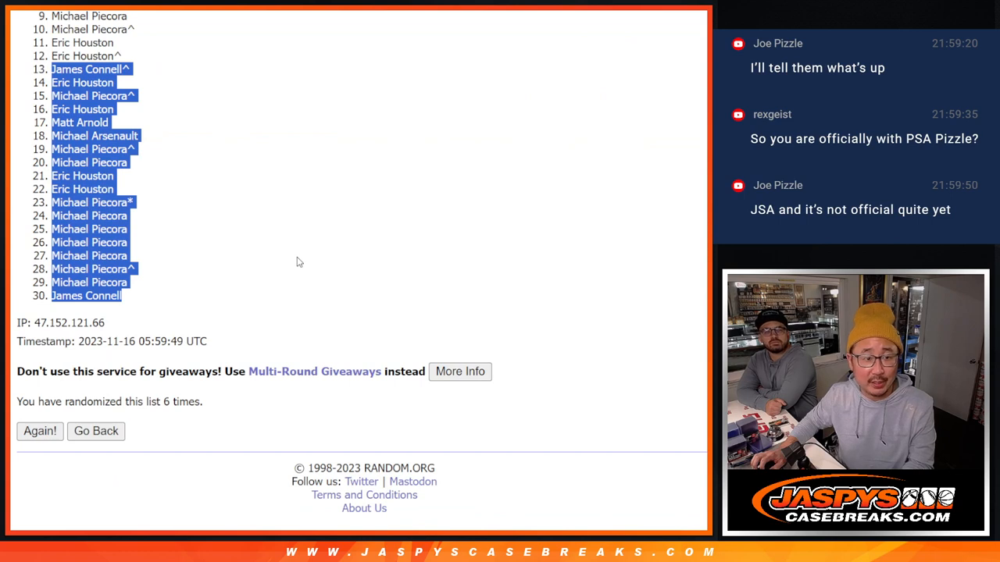
pyautogui.moveTo(684, 265)
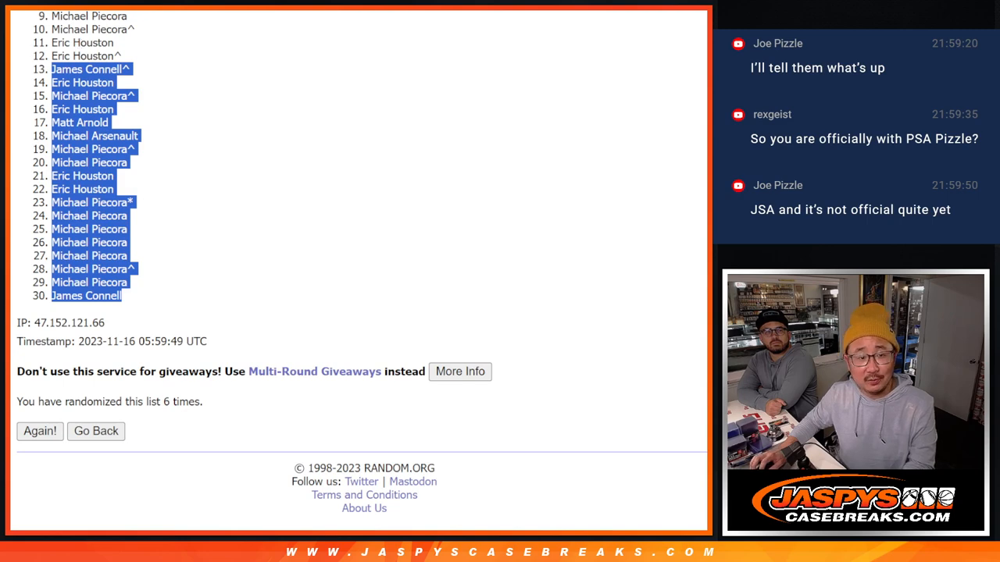
# Scroll the six-times-randomized buyer list back to names 1–12
pyautogui.scroll(3)
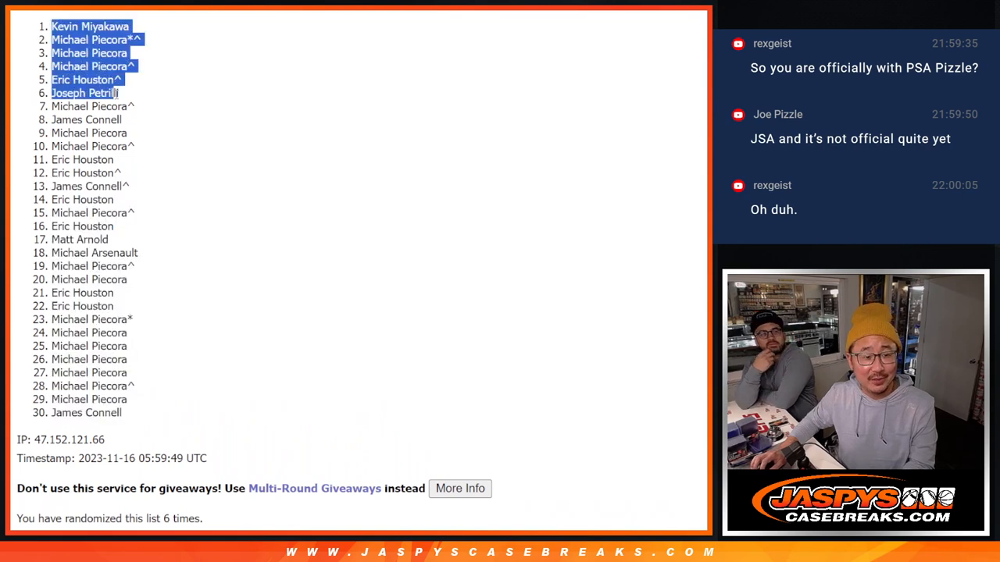
pyautogui.scroll(-3)
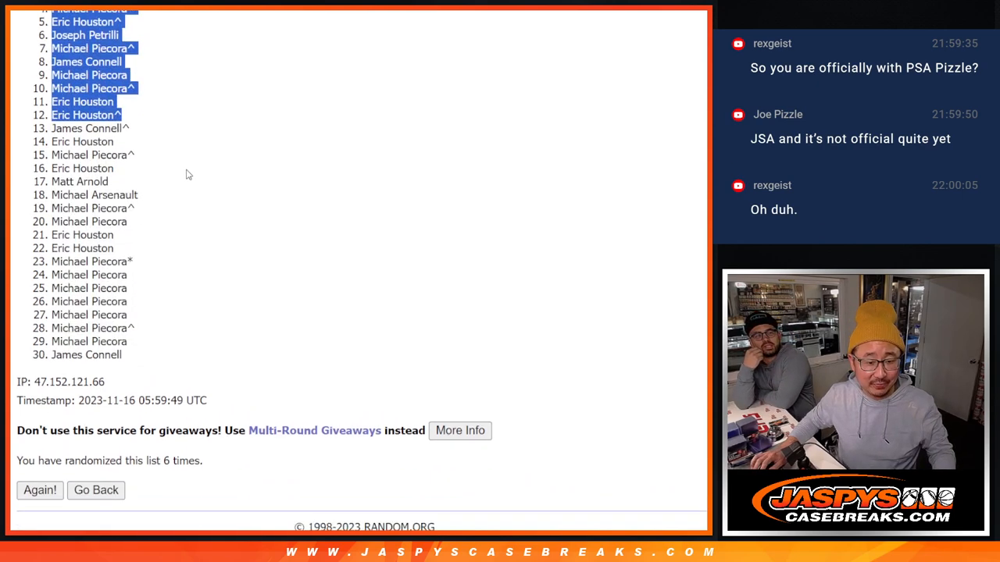
pyautogui.scroll(3)
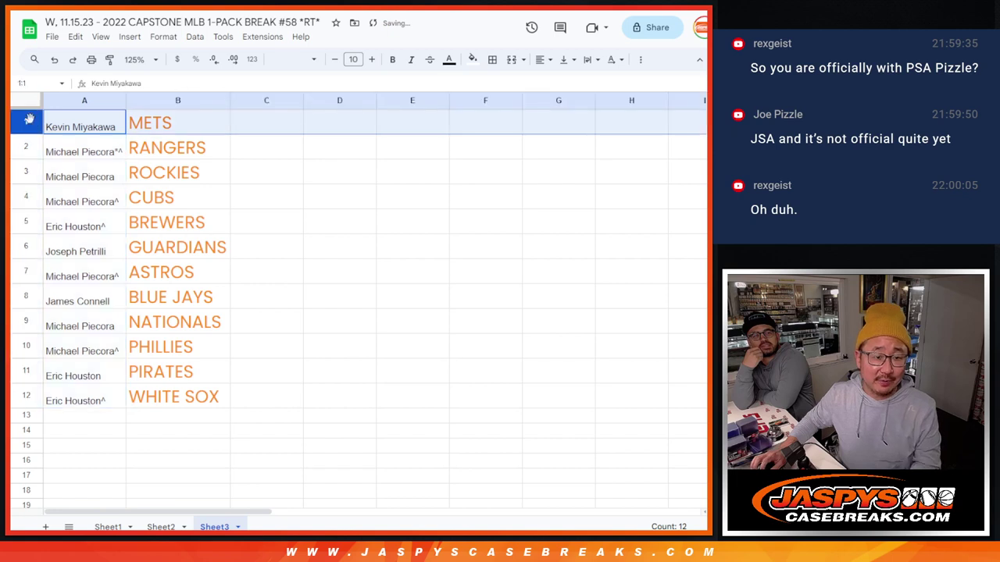
pyautogui.click(85, 147)
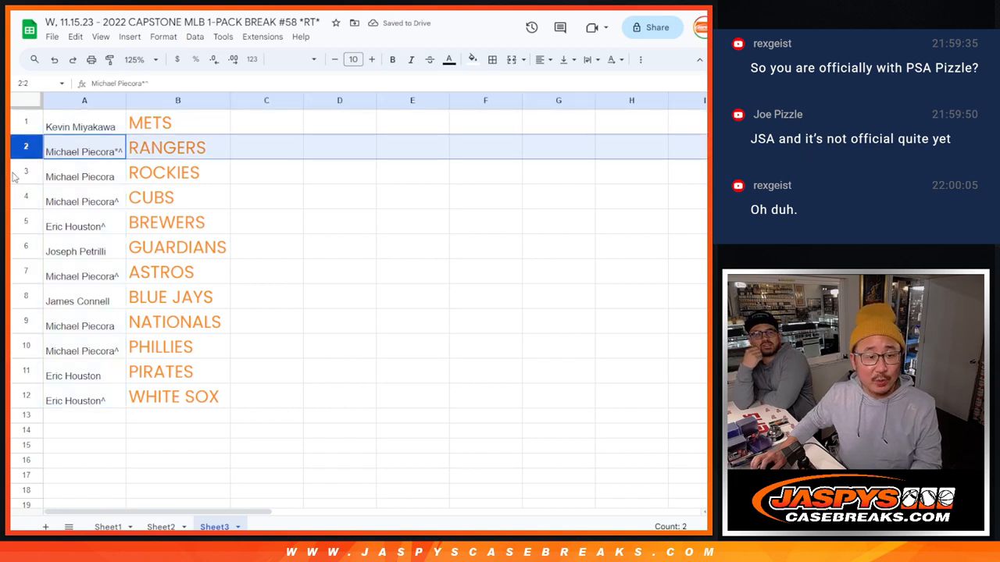
pyautogui.click(85, 226)
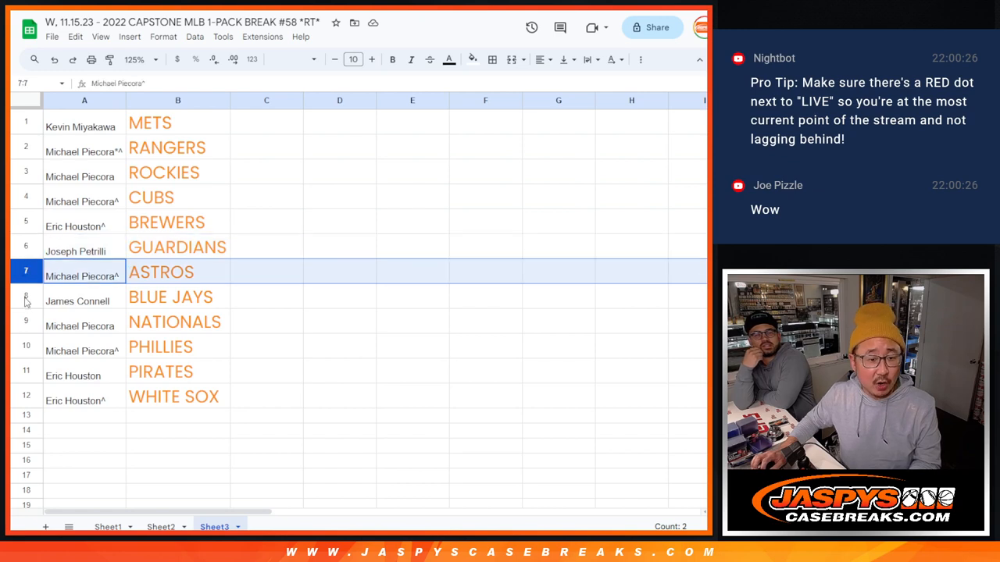
pyautogui.click(83, 346)
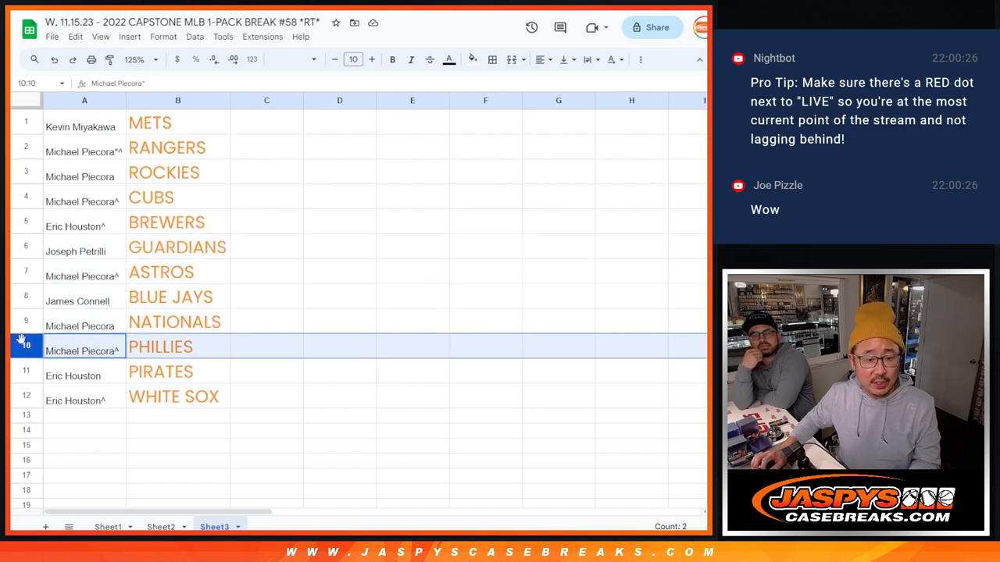
pyautogui.click(84, 396)
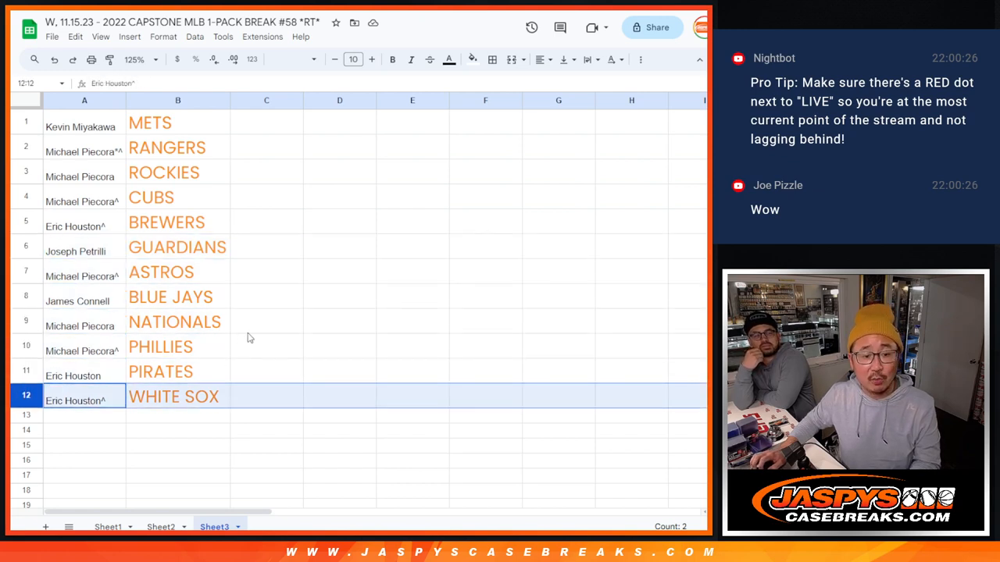
pyautogui.click(84, 123)
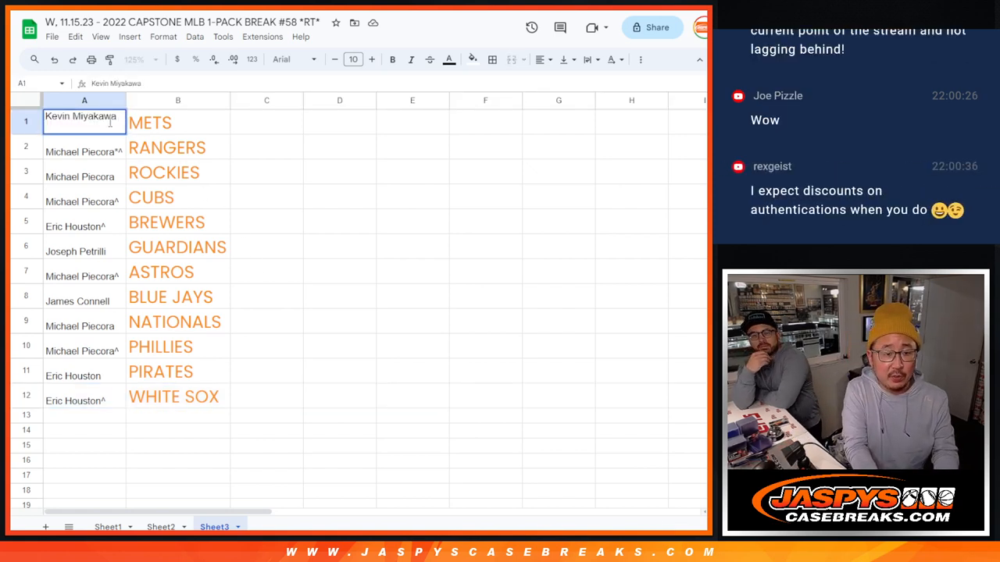
pyautogui.write('/cap58')
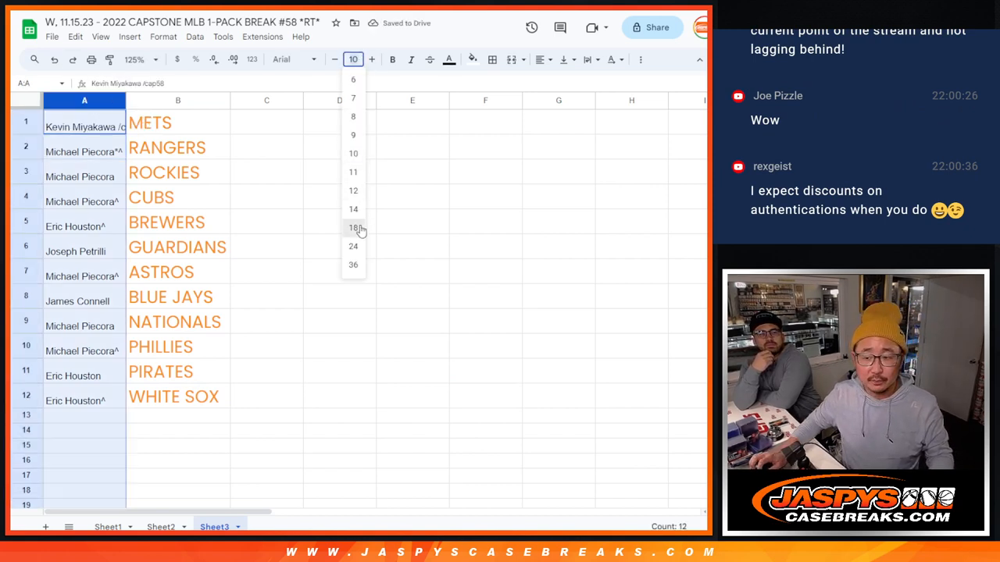
pyautogui.click(353, 228)
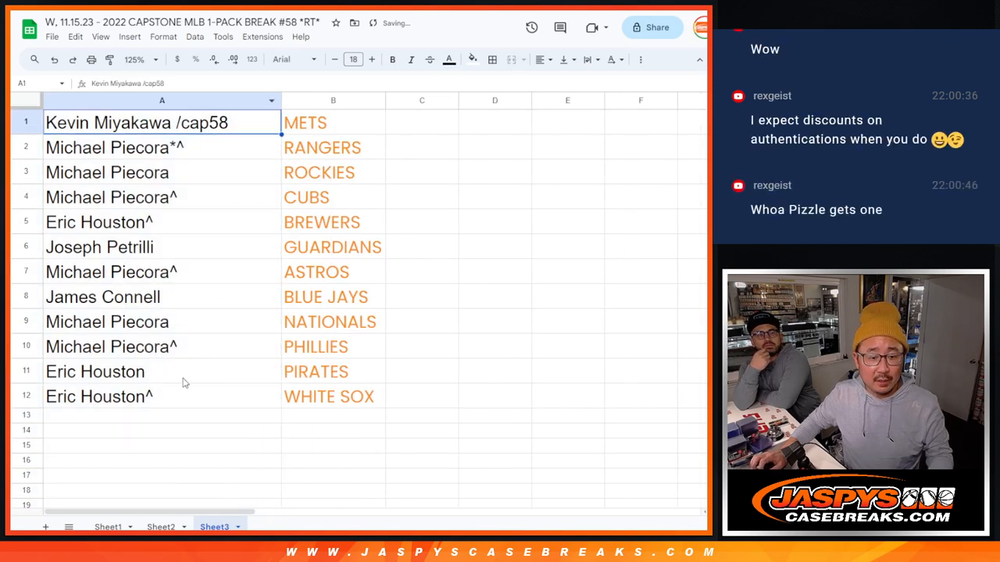
pyautogui.click(333, 122)
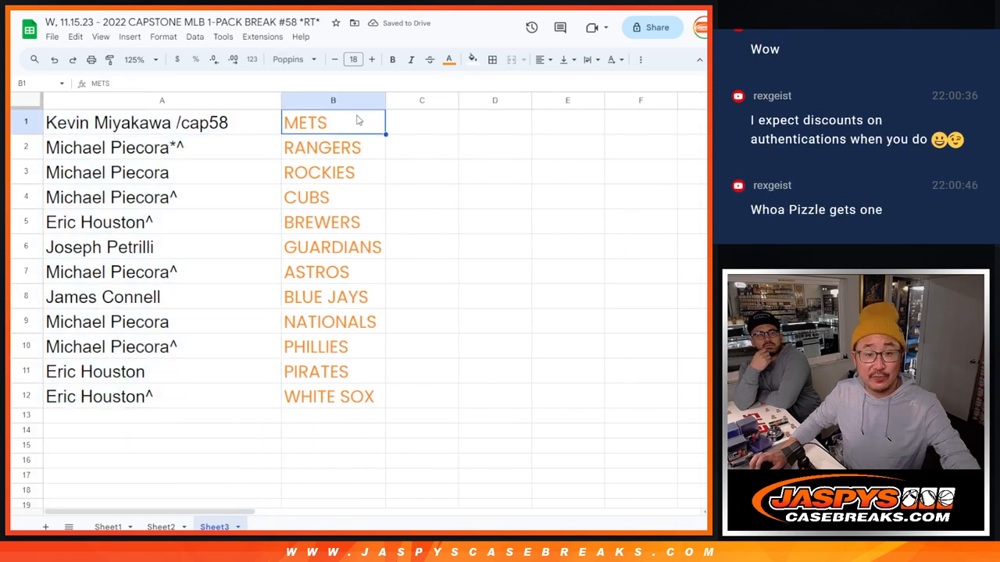